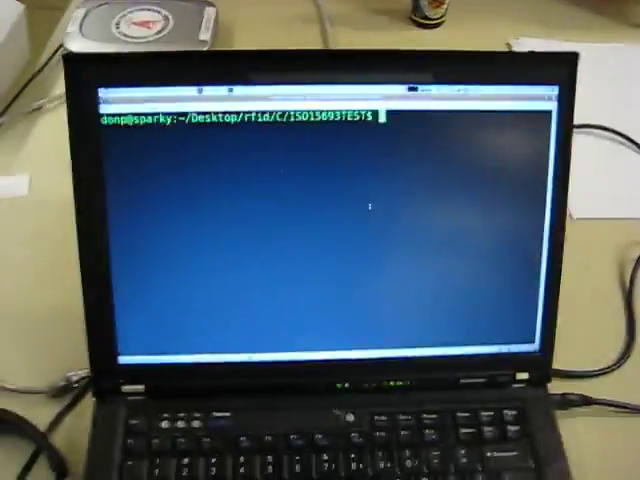
Step: Run wine Debug/ISO15693TEST.exe so the TRF7960 reader prints its version identifier
text(wine Debug/ISO15693TEST.exe)
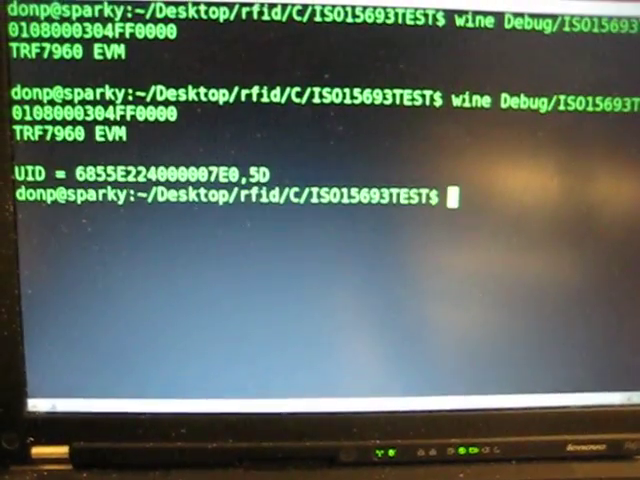
Step: Rerun the ISO15693TEST sample three times, reading tag UID 6855E224000007E0,5D once then only empty reads
text(wine Debug/ISO15693TEST)
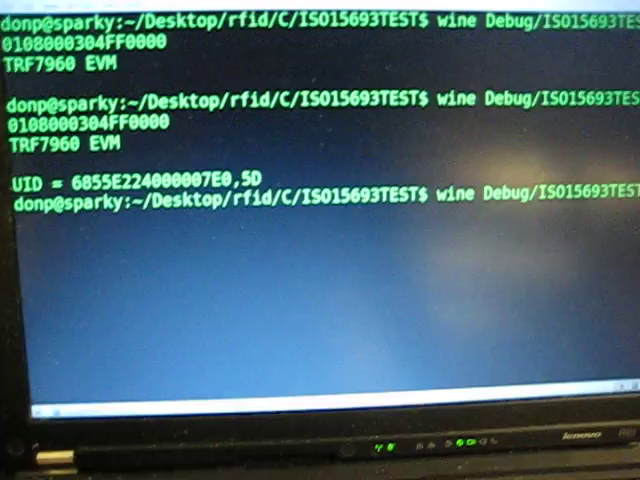
key(Return)
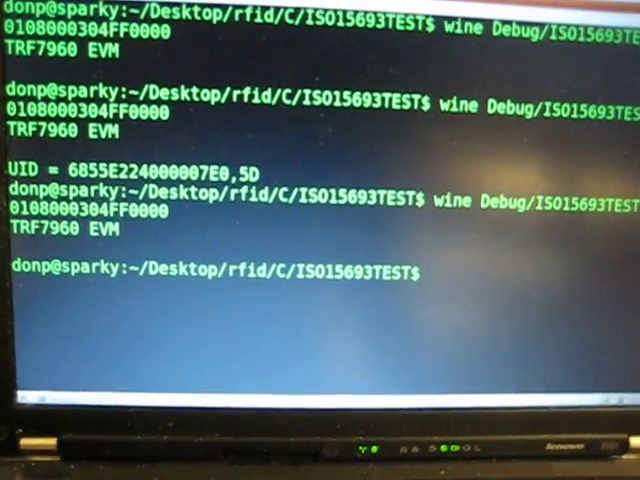
key(Return)
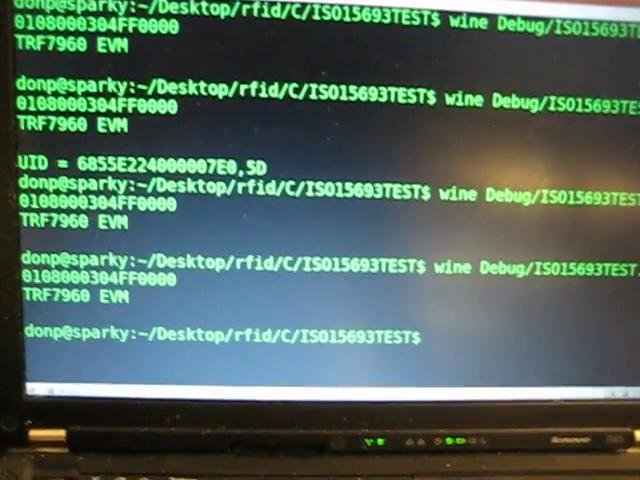